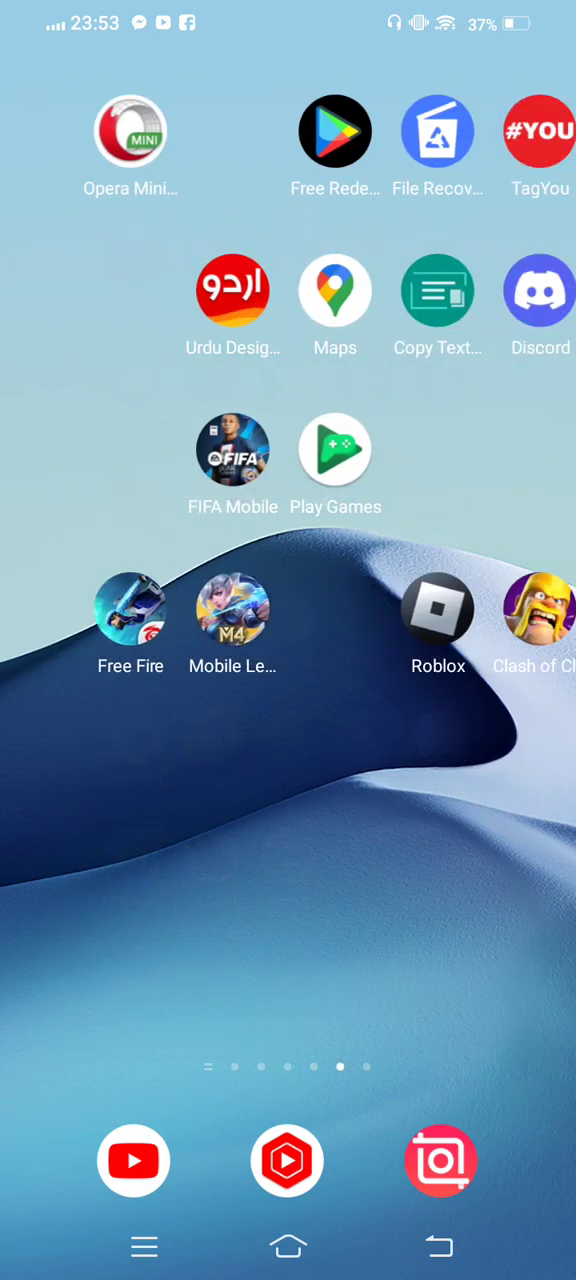
Swipe through the launcher pages to the last one holding Disney+ Hotstar, Bondee and CarX Street
scroll("left", 3)
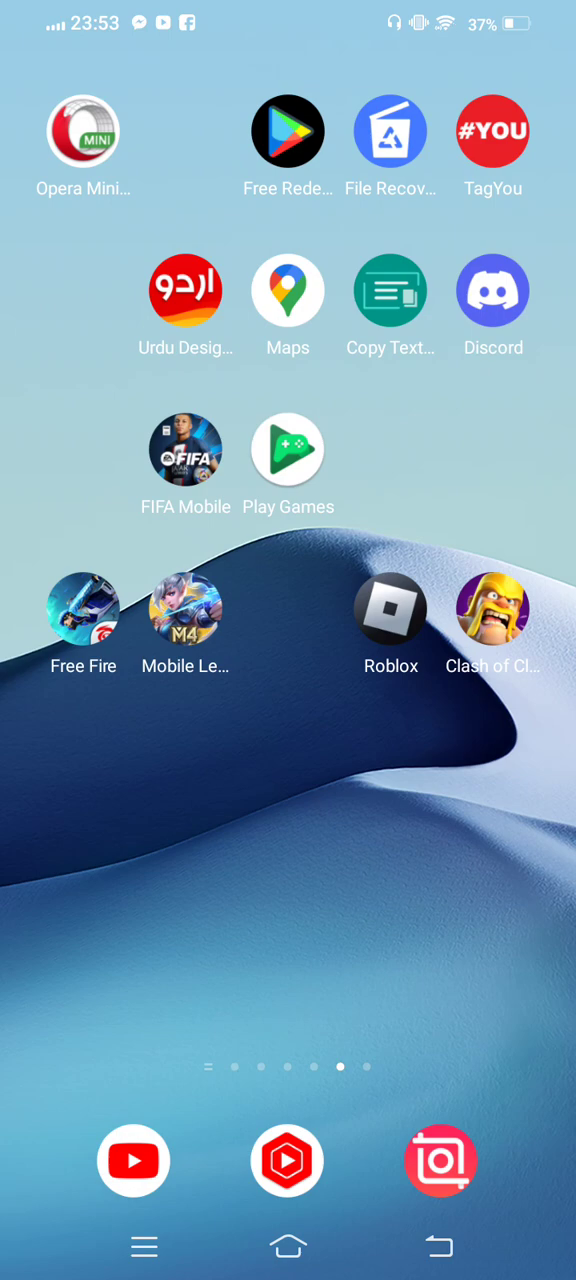
scroll("left", 3)
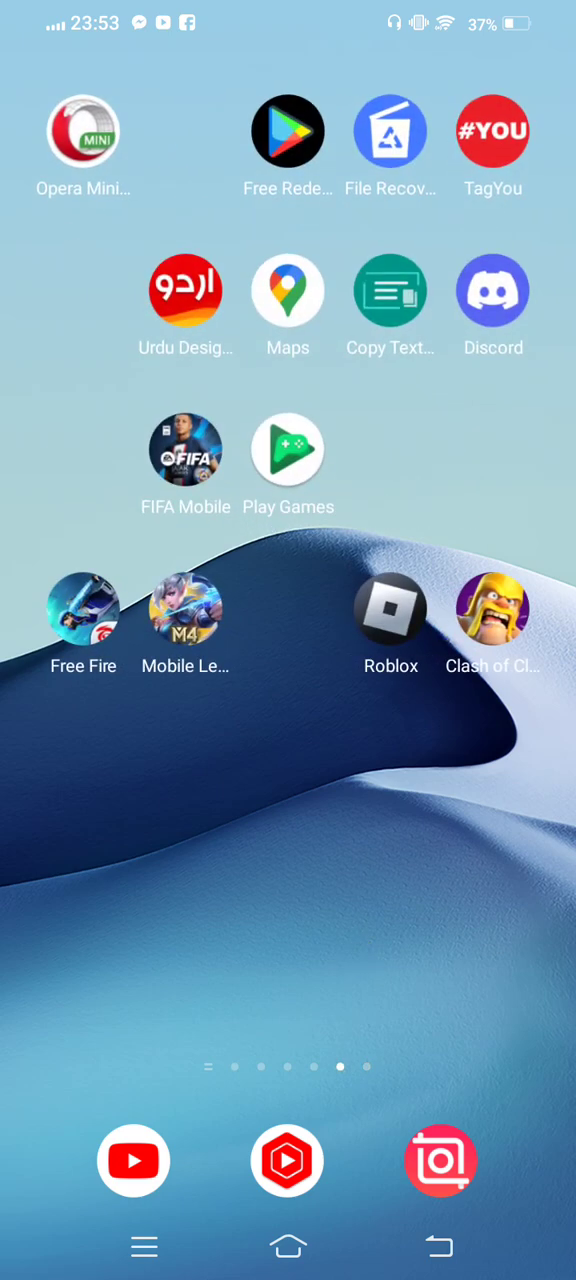
scroll("left", 3)
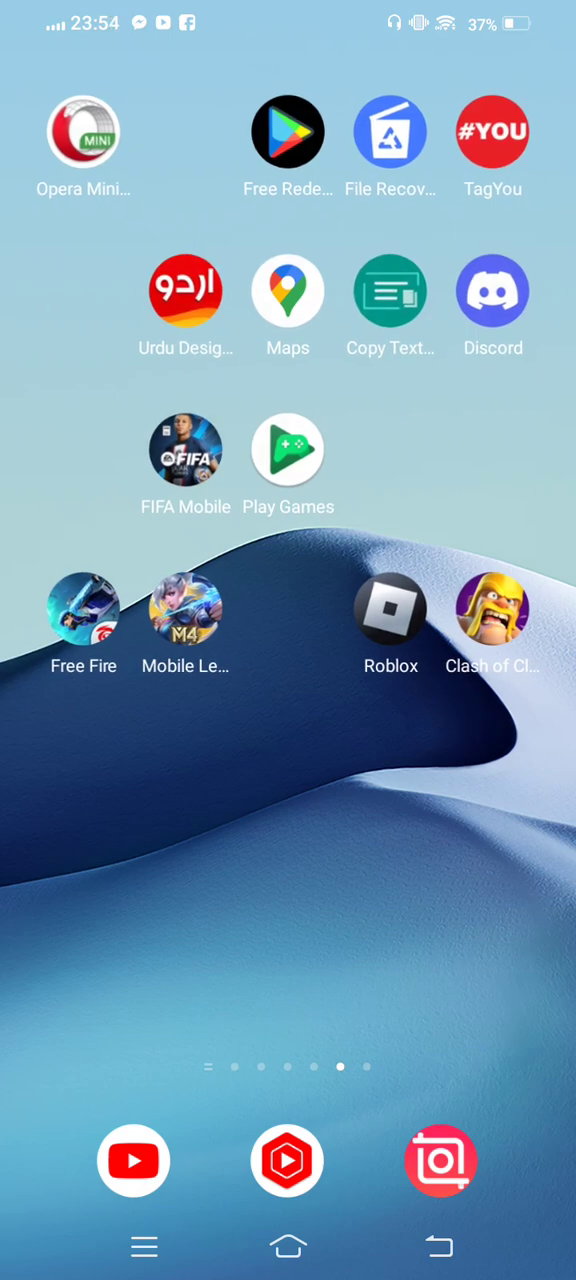
scroll("left", 3)
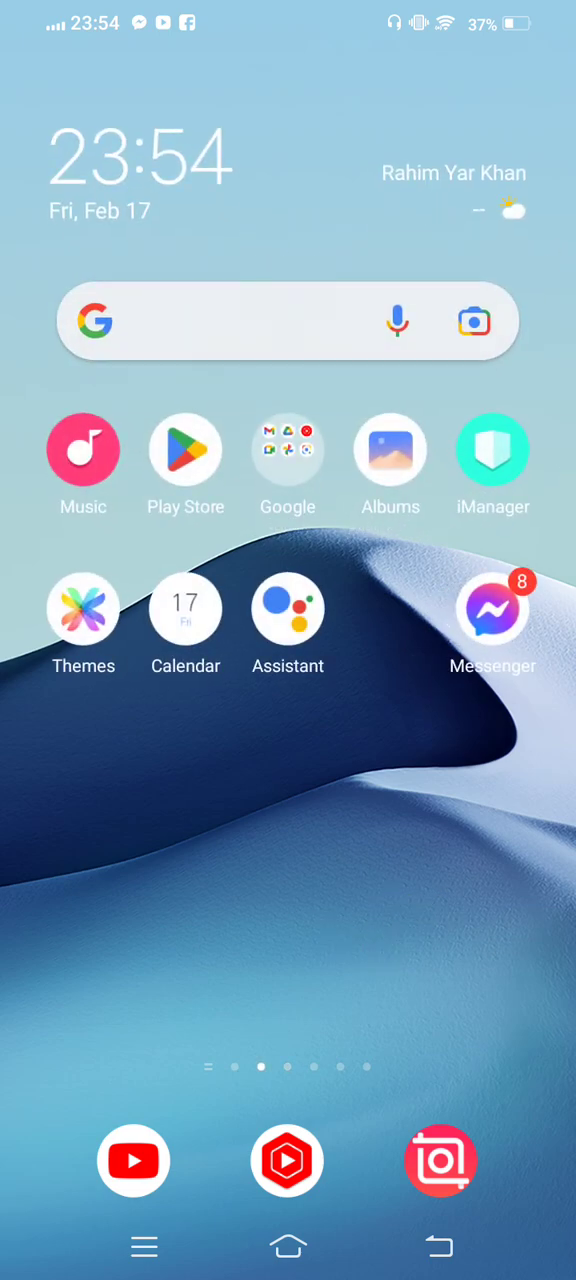
scroll("left", 3)
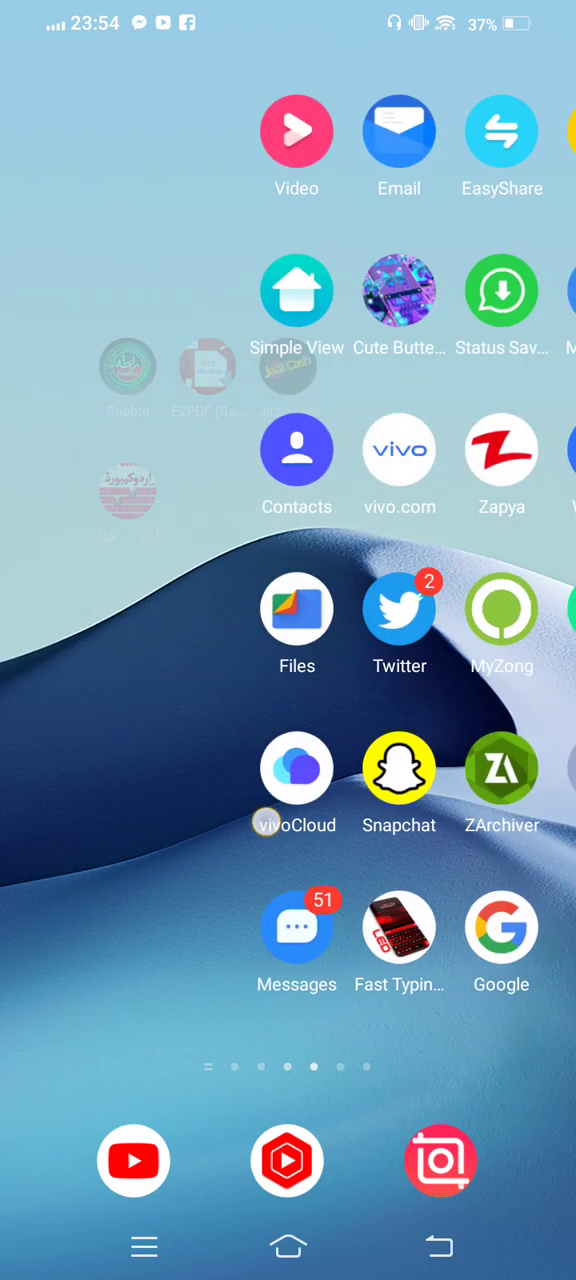
scroll("left", 3)
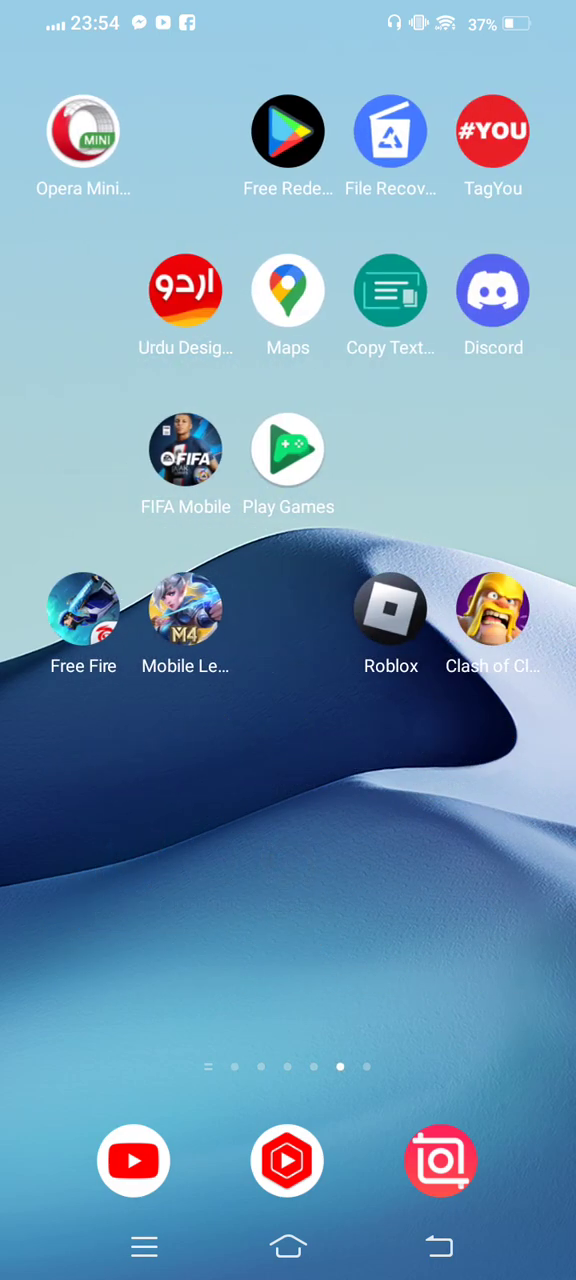
scroll("left", 3)
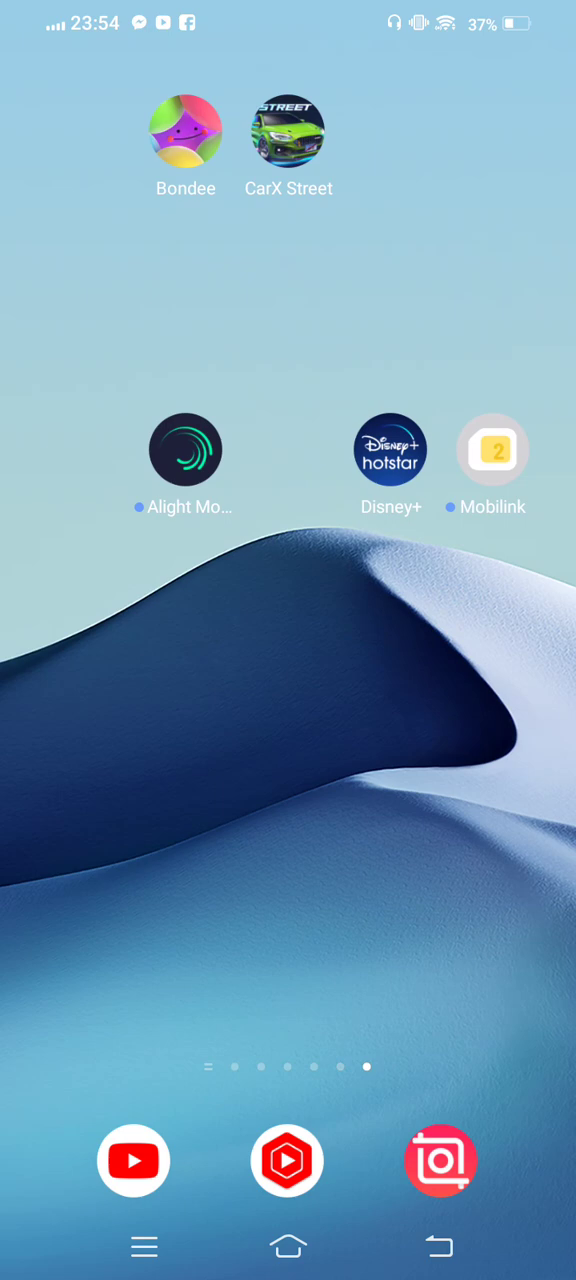
Clear the Disney+ app's cache from its App info Storage page so usage shows 0 B
left_click(186, 450)
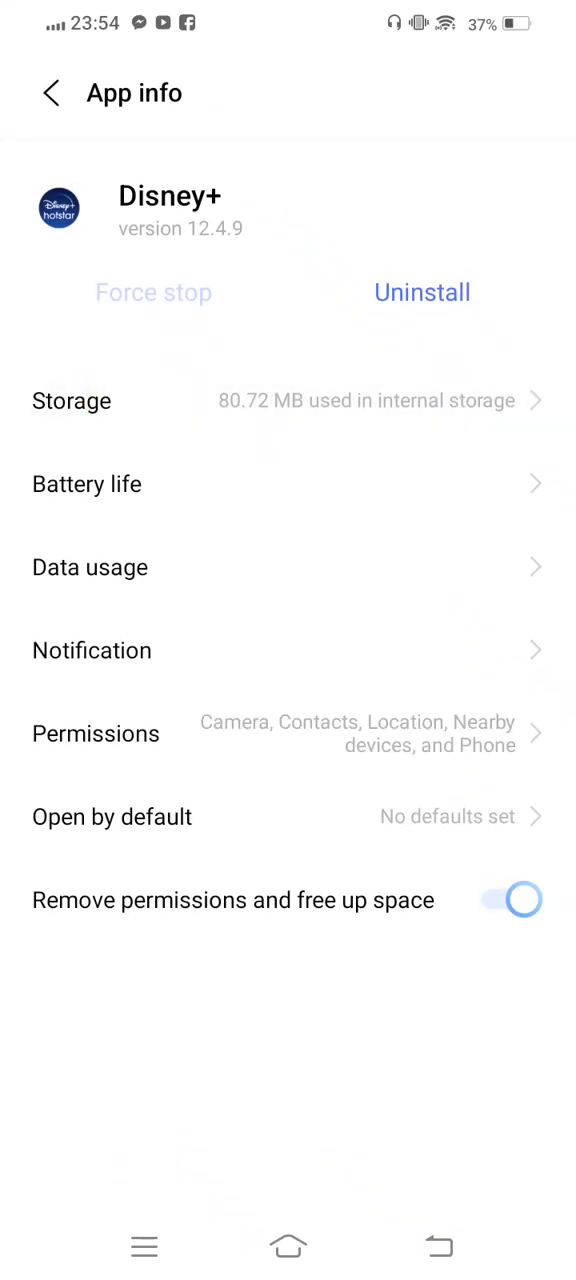
left_click(72, 400)
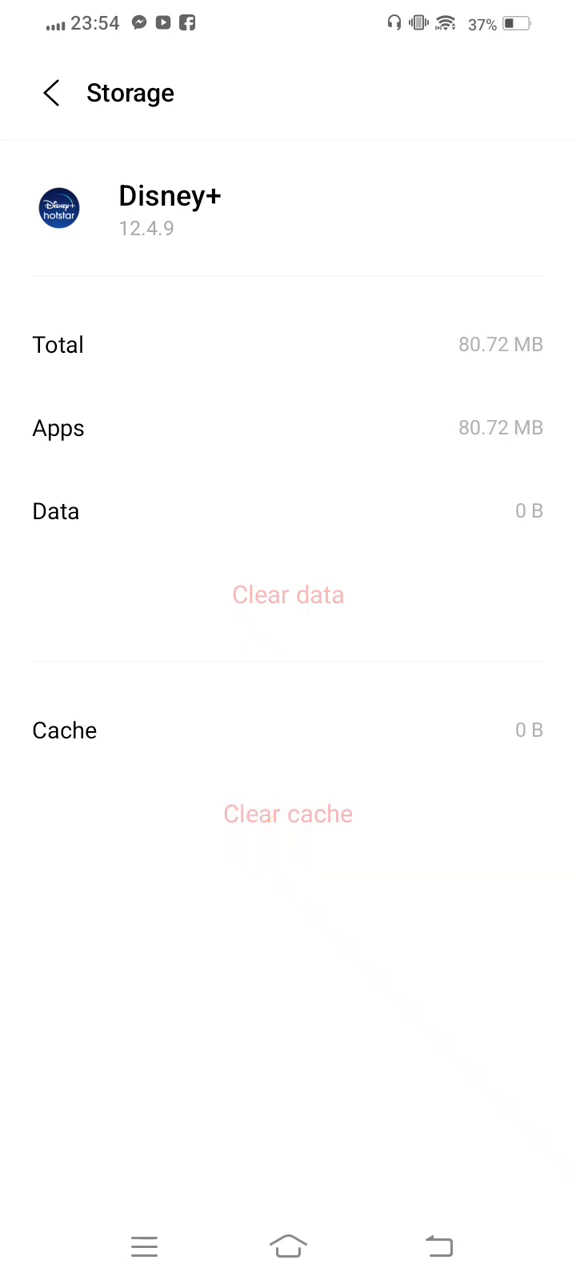
left_click(438, 1246)
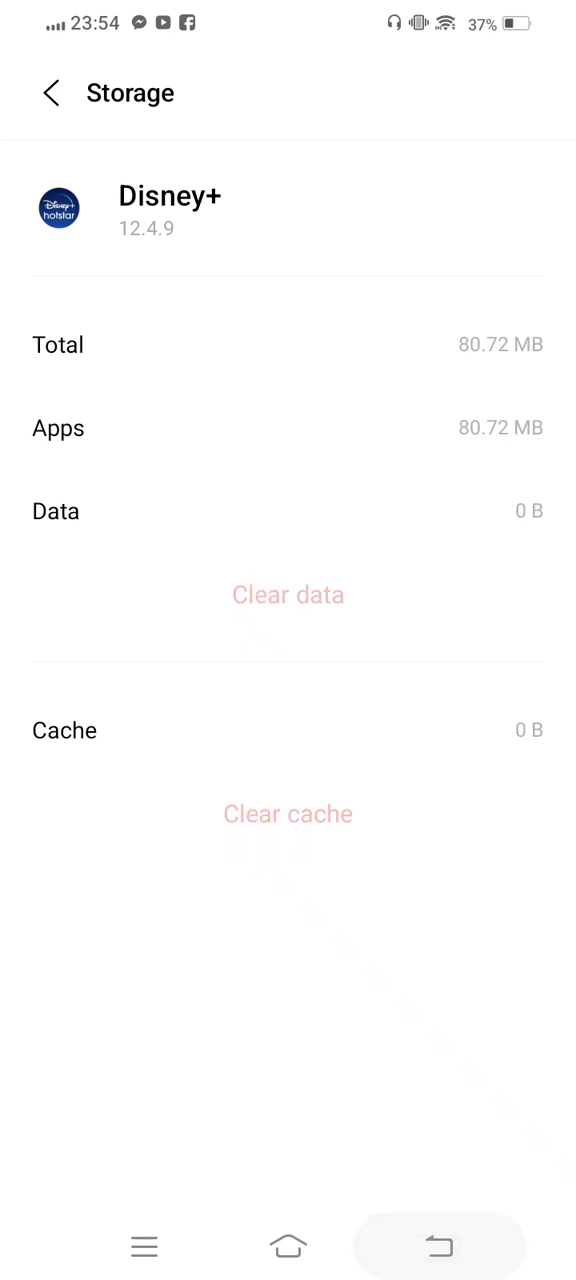
left_click(50, 92)
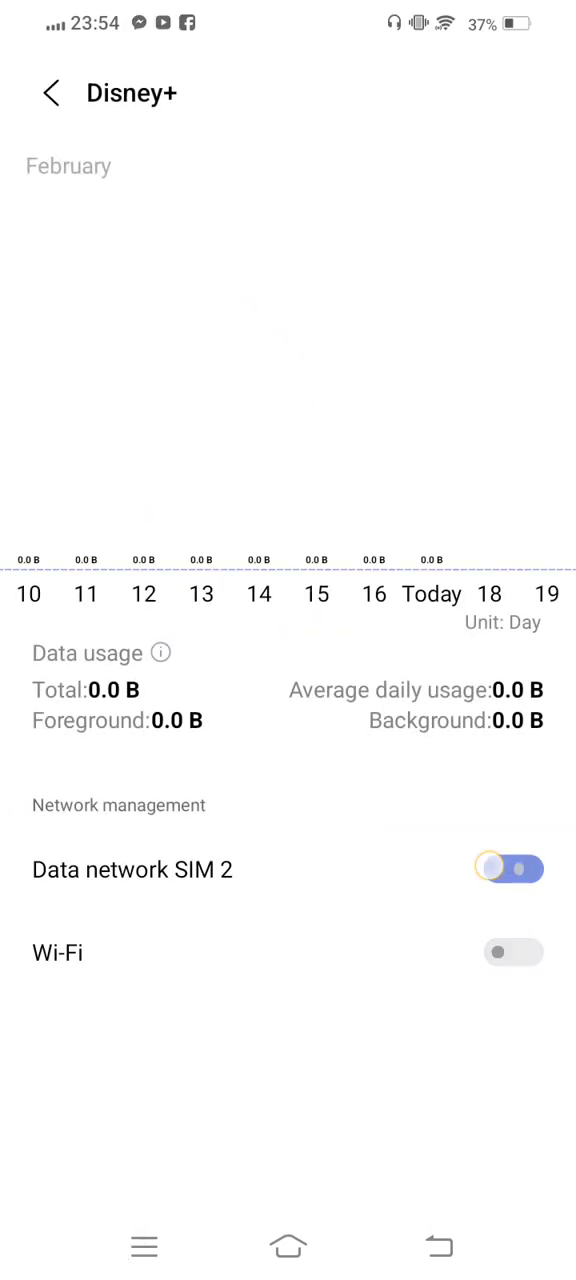
Switch on the Data network SIM 2 and Wi-Fi toggles in Disney+'s Data usage settings
left_click(512, 868)
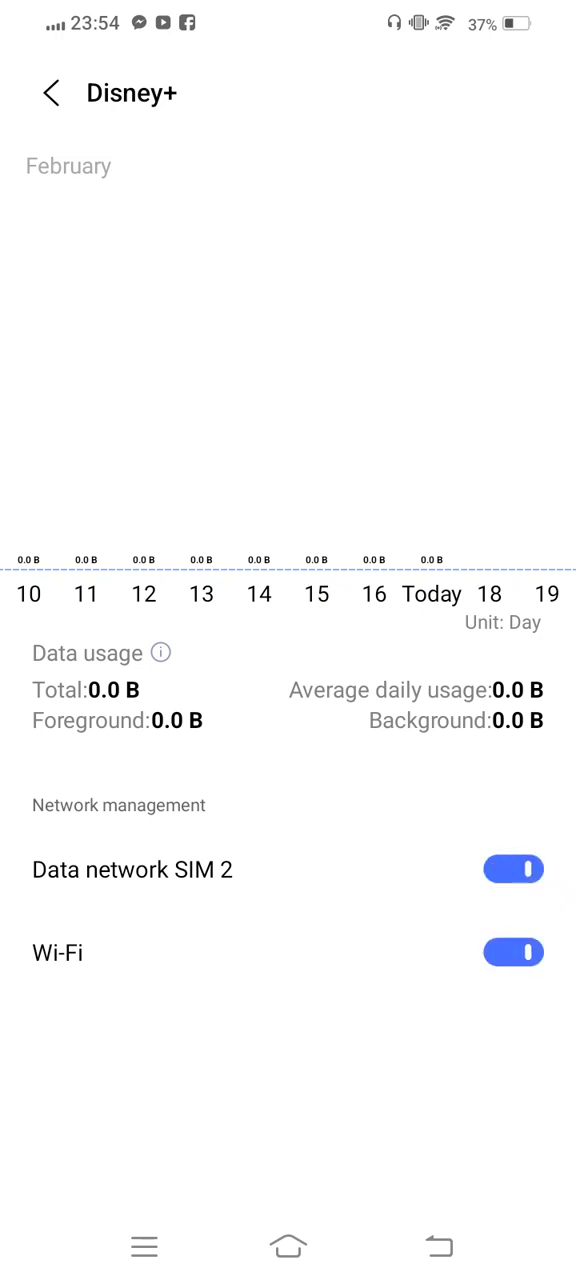
left_click(440, 1246)
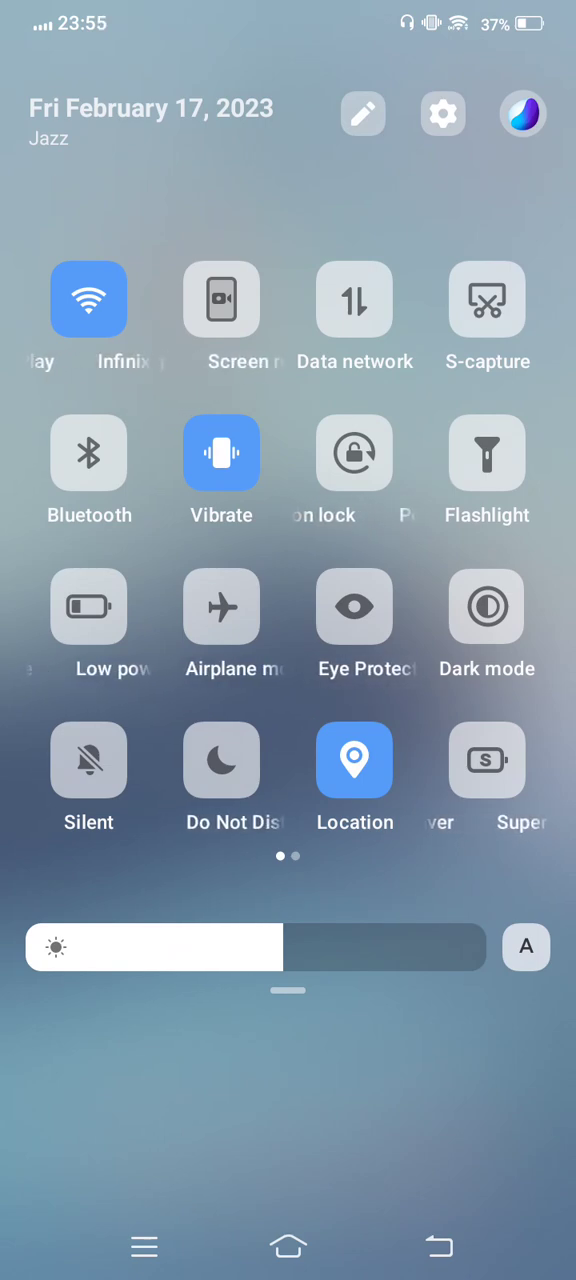
Cycle airplane mode on and off in quick settings, toggling Wi-Fi in between
left_click(220, 608)
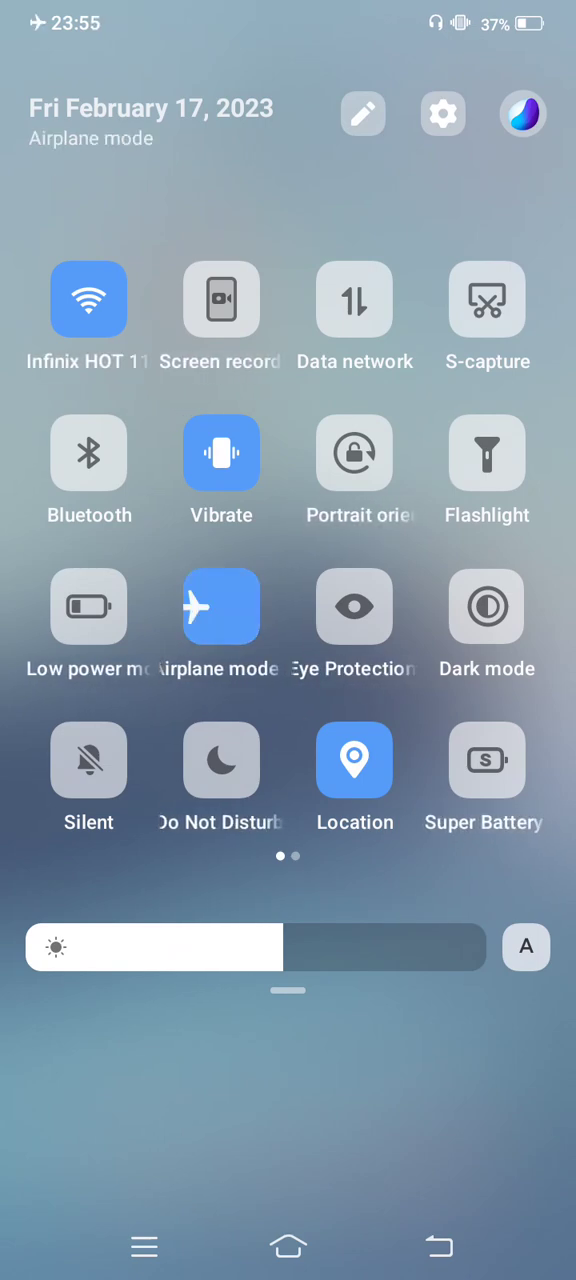
left_click(88, 300)
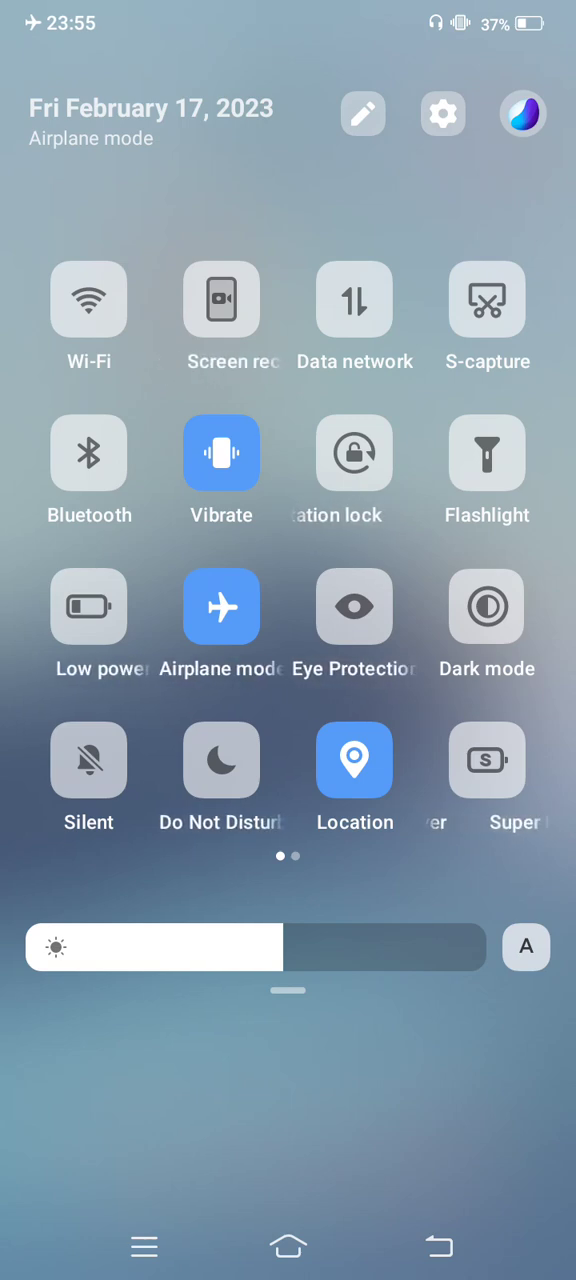
left_click(220, 608)
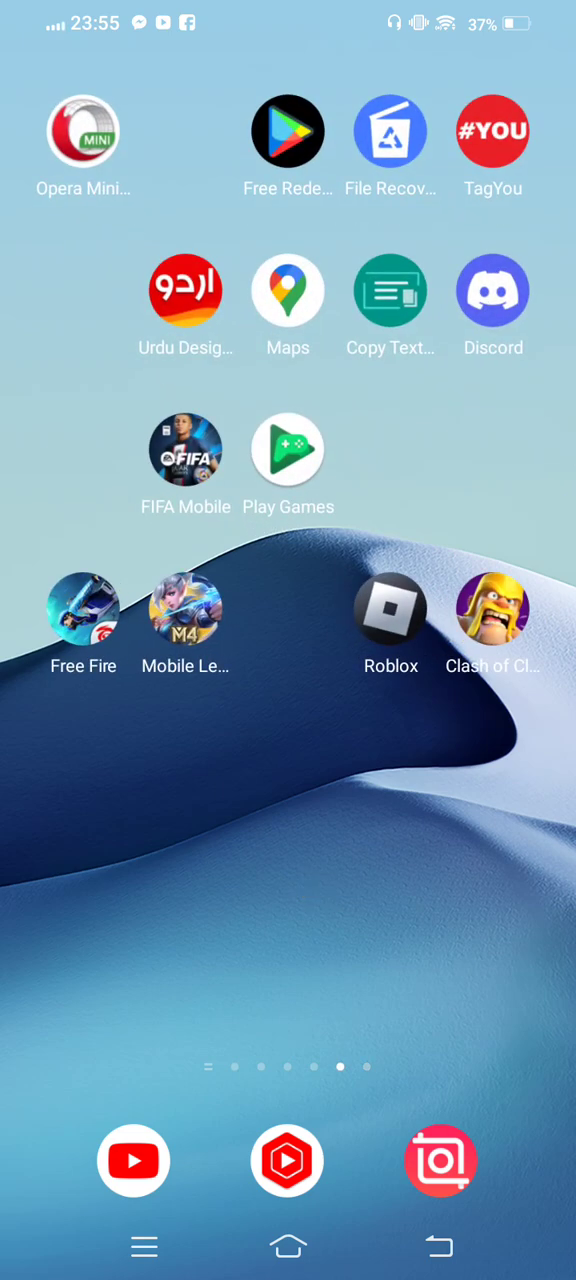
Swipe back from the games page to the first launcher page holding Chrome
scroll("left", 3)
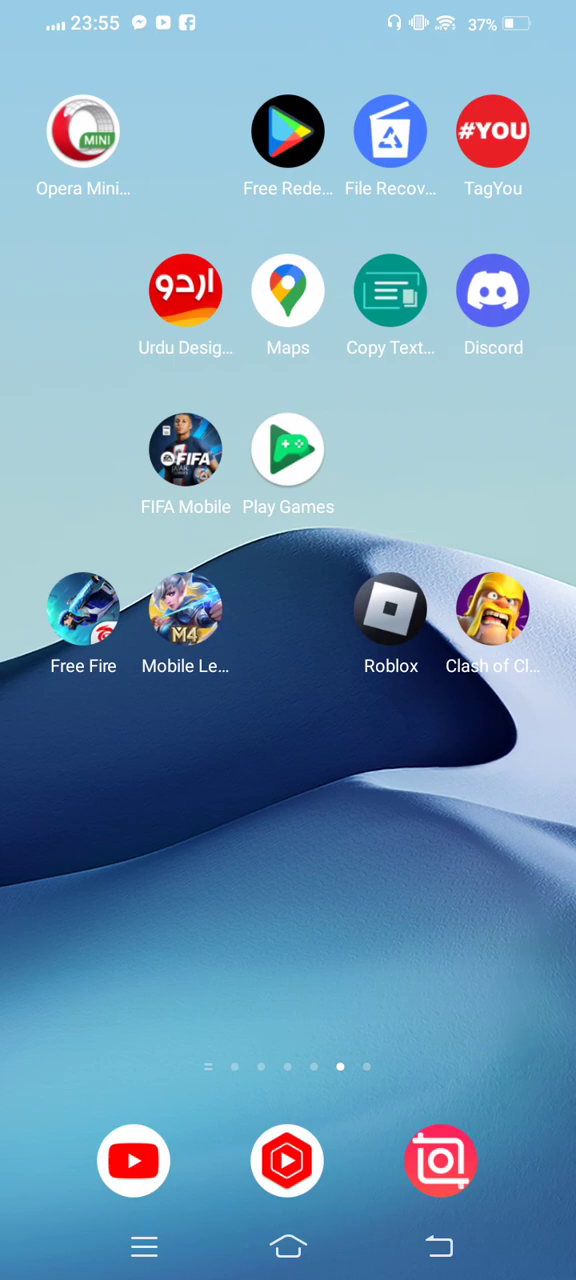
scroll("left", 3)
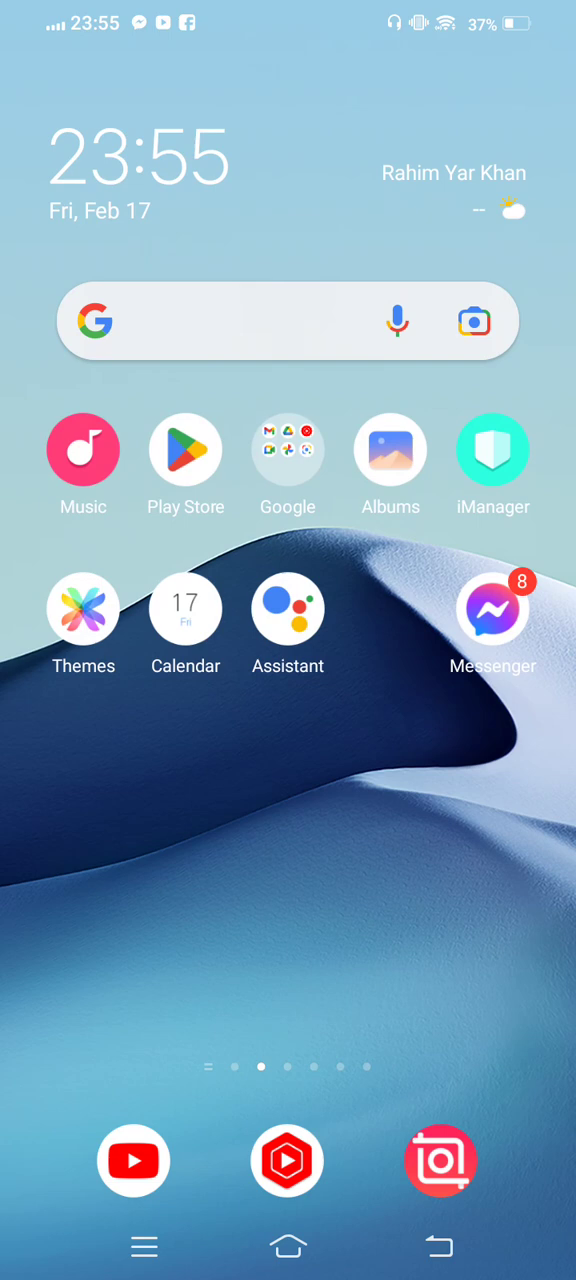
scroll("left", 3)
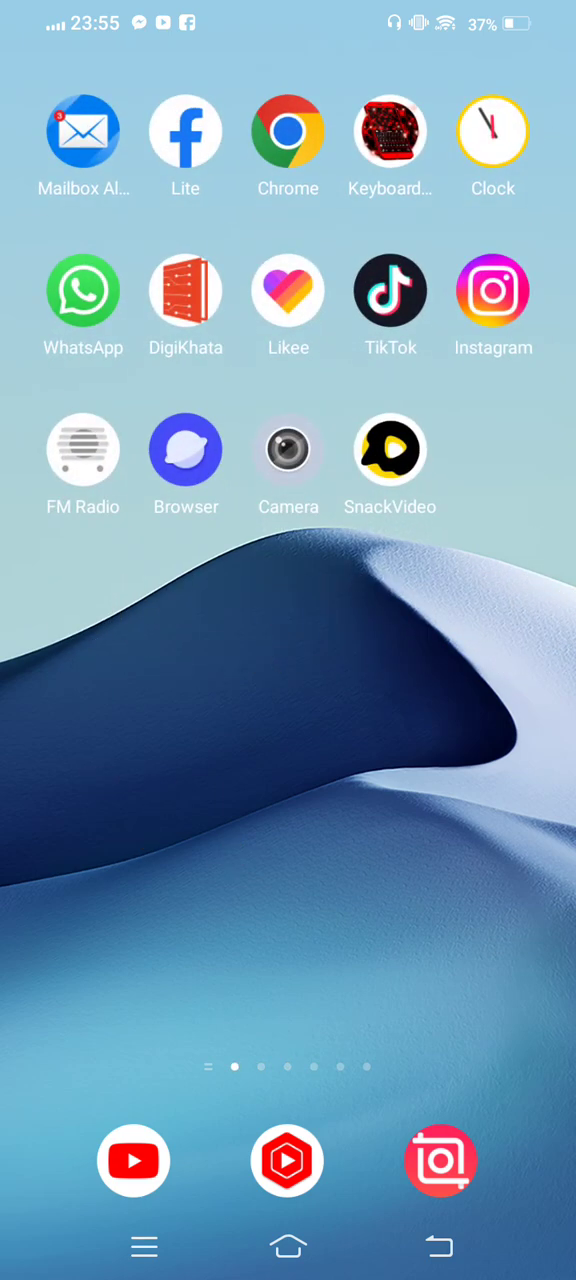
In Chrome, enter downdetector.pk and rerun the earlier 'downdector hotstar' search, scrolling to the Disney+ result
left_click(288, 132)
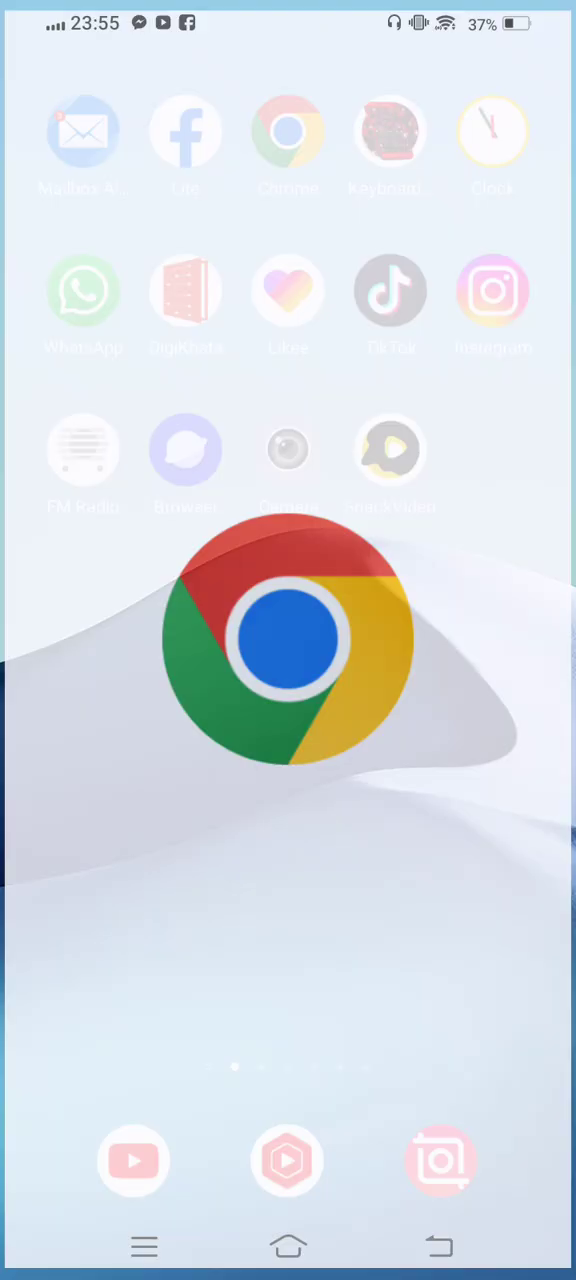
left_click(288, 650)
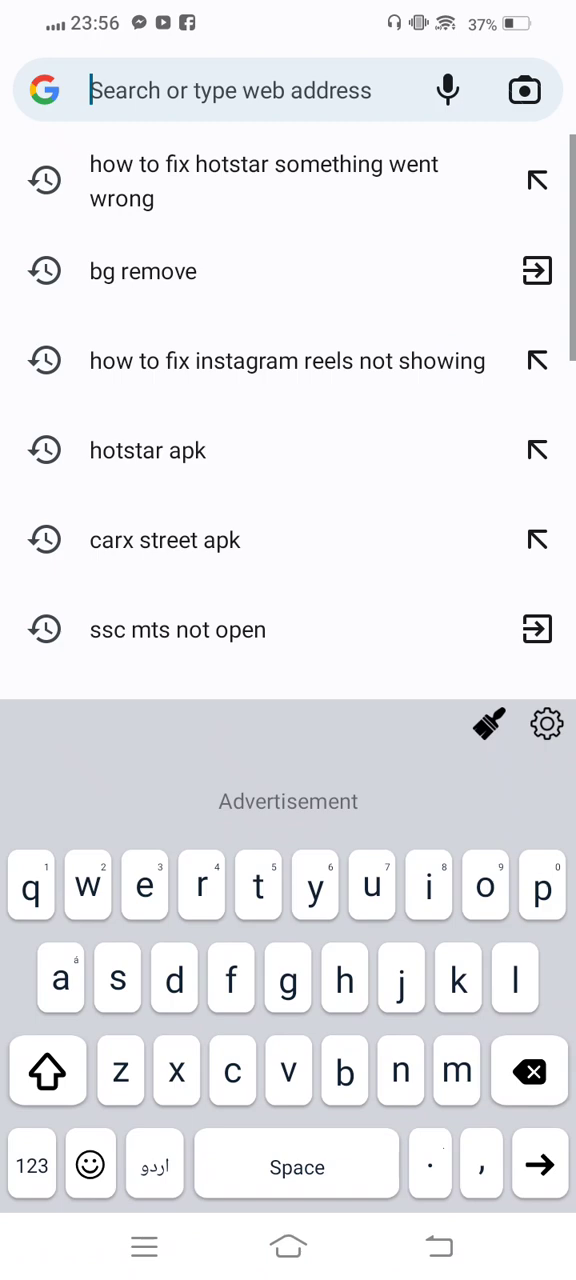
type("downdetector.pk")
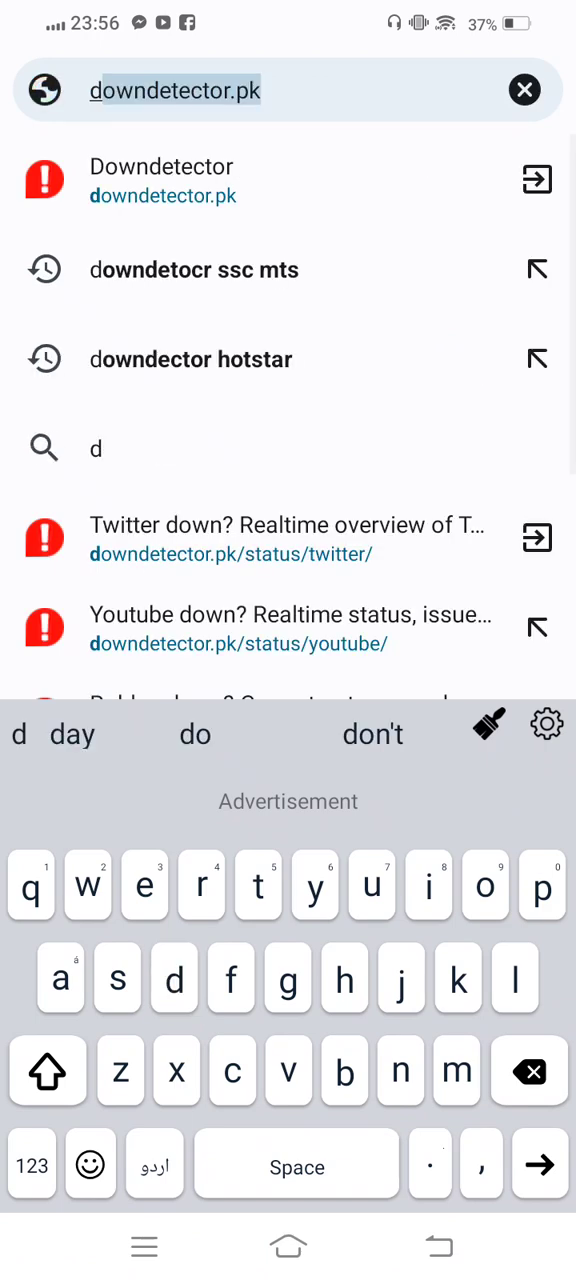
left_click(190, 360)
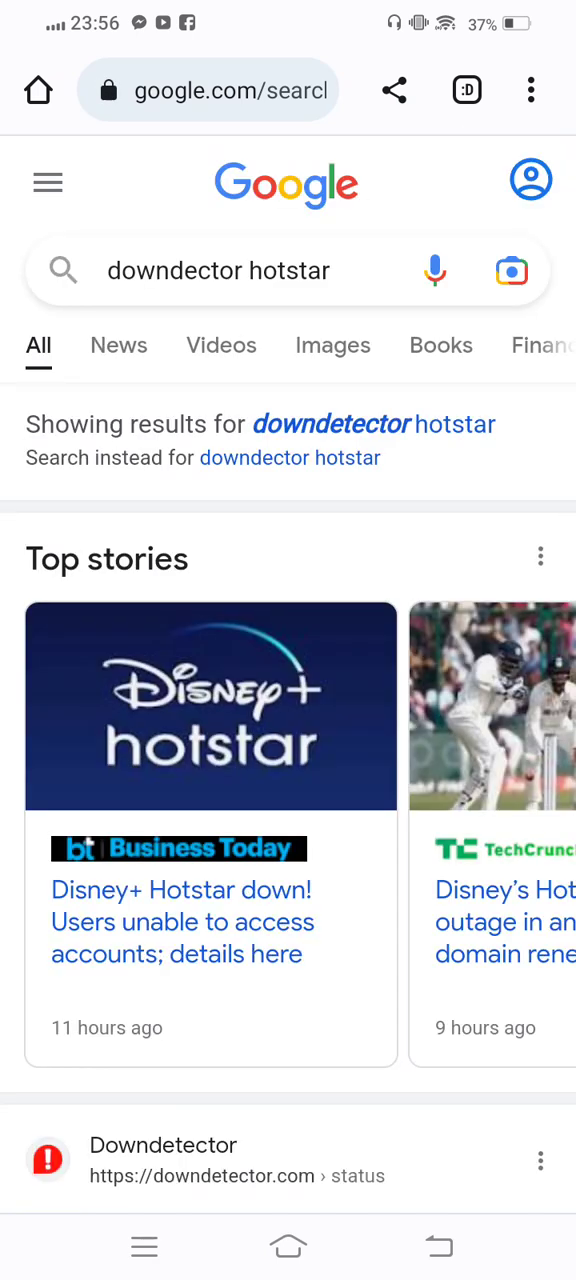
scroll("down", 3)
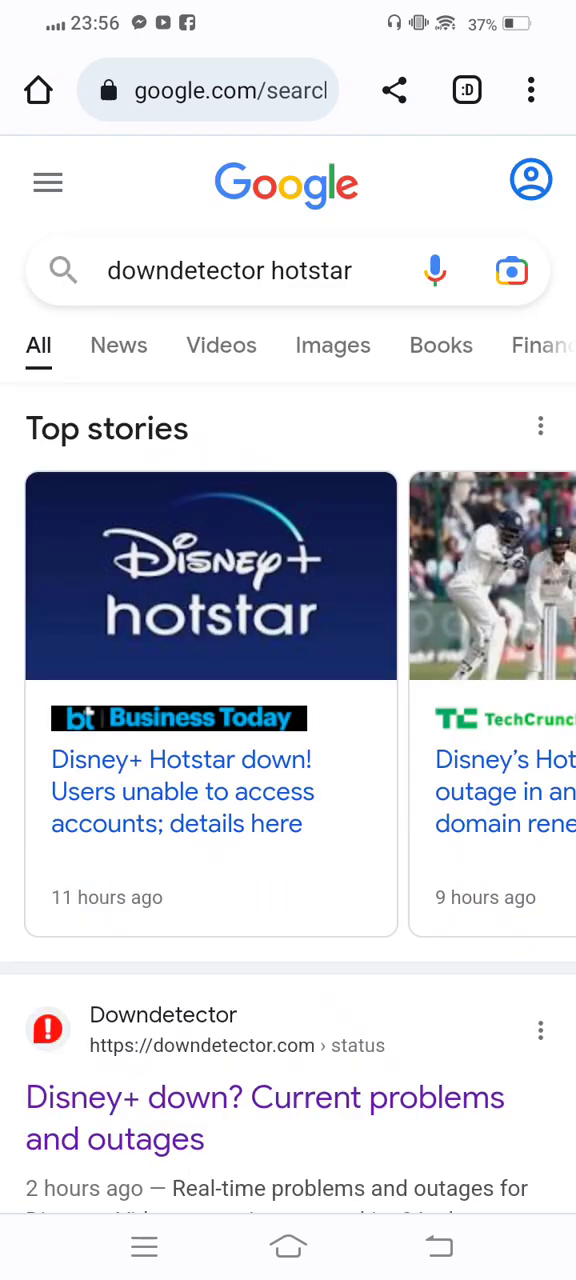
scroll("down", 3)
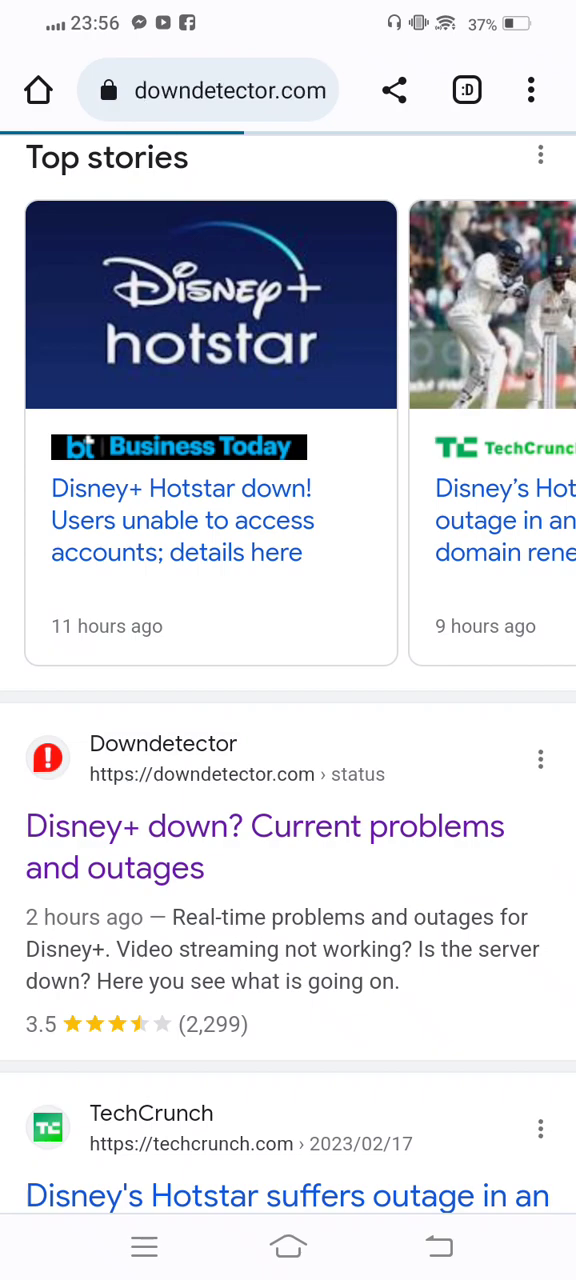
View the Downdetector Disney+ page, scrolling past the 24-hour outage chart and most reported problems
left_click(264, 846)
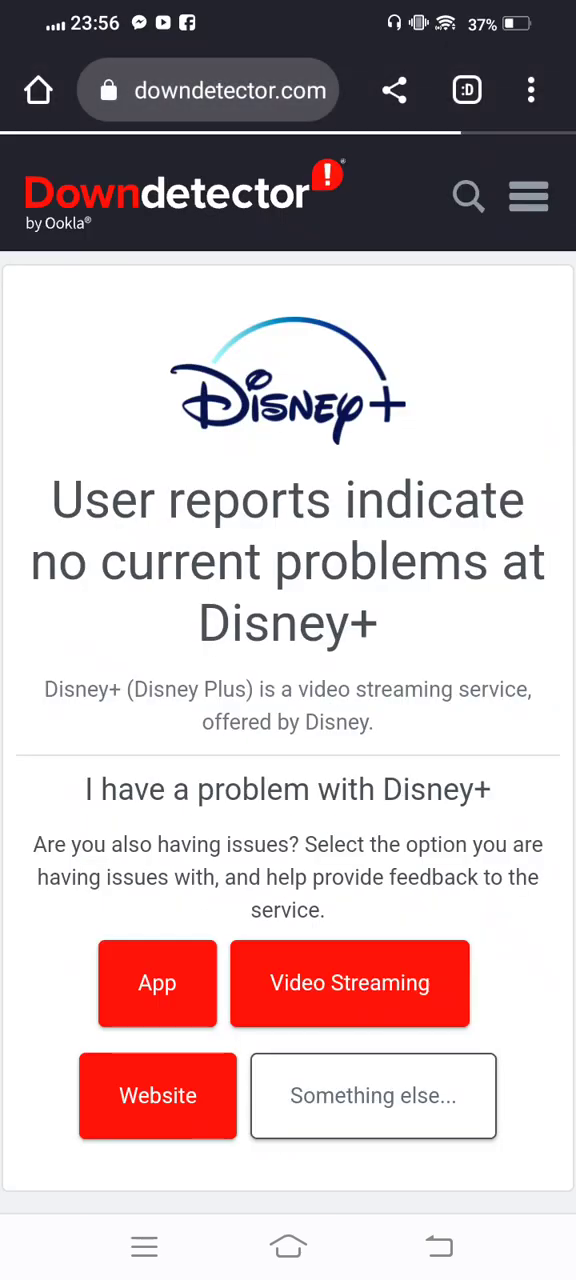
scroll("down", 3)
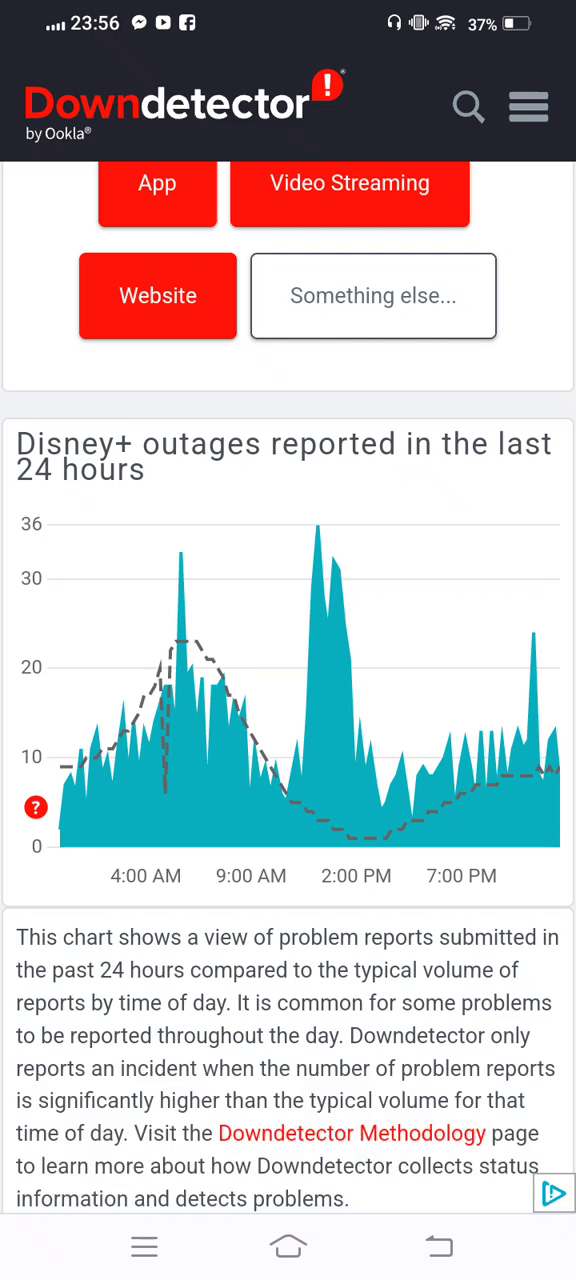
scroll("down", 3)
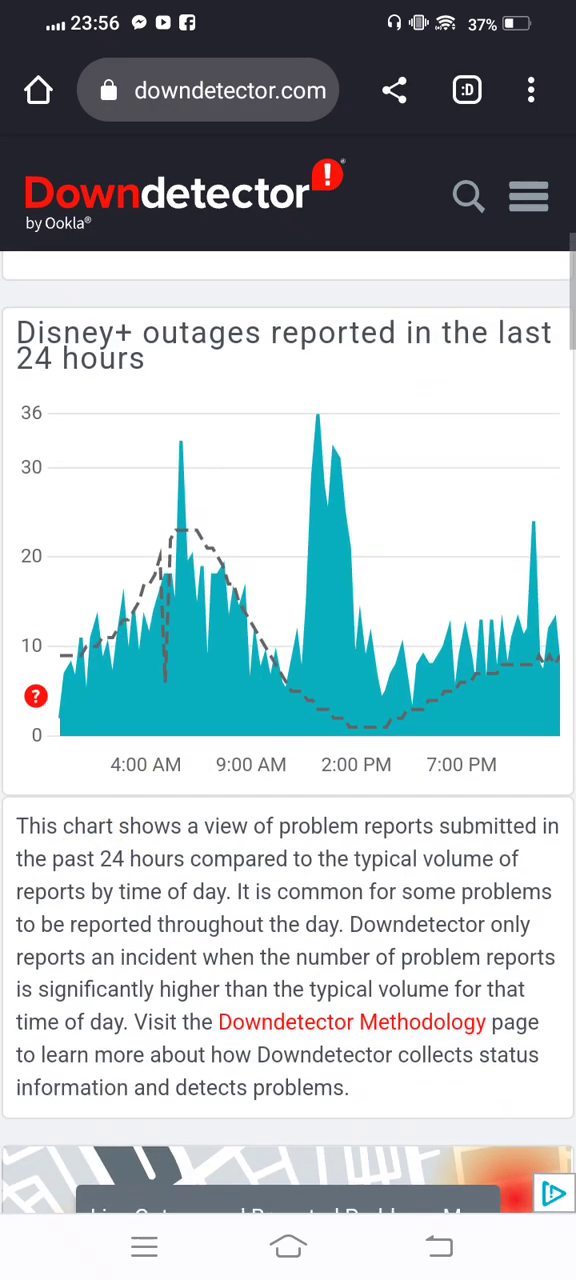
scroll("down", 3)
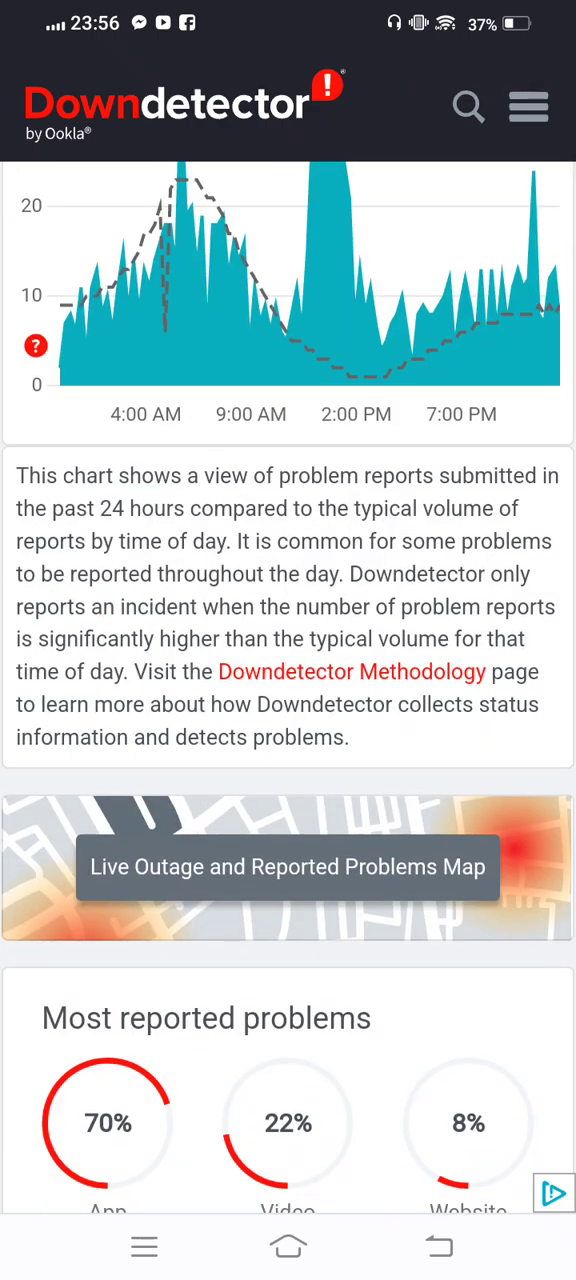
scroll("down", 3)
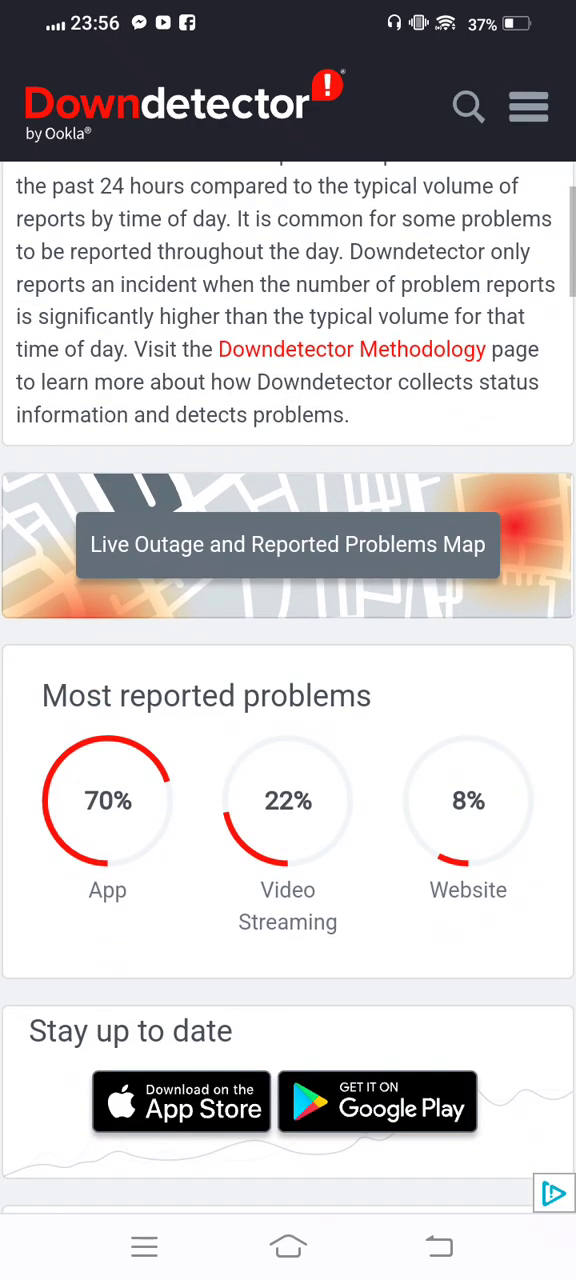
scroll("down", 3)
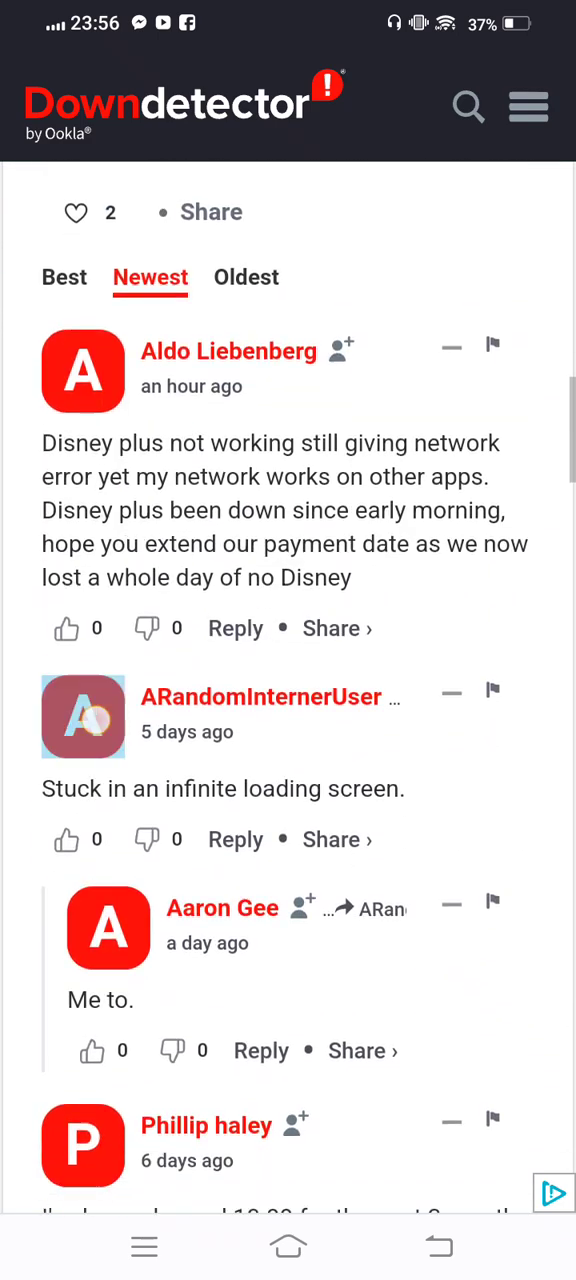
Scroll through the Disney+ not-loading user comments, back up to the chart, then return to the home screen
scroll("down", 3)
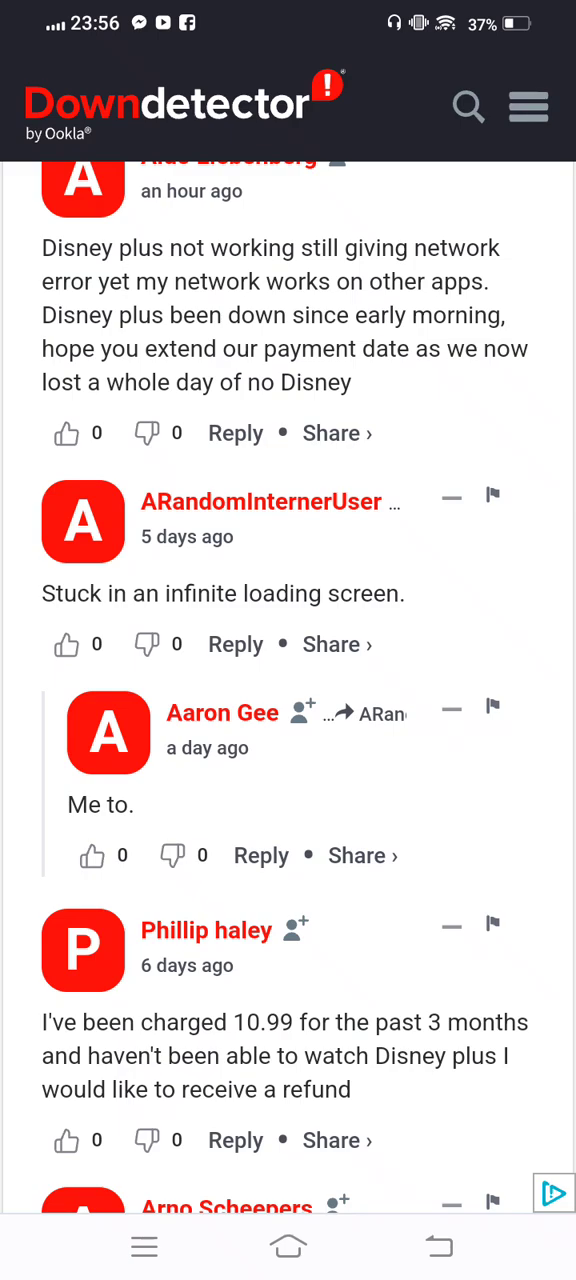
scroll("down", 3)
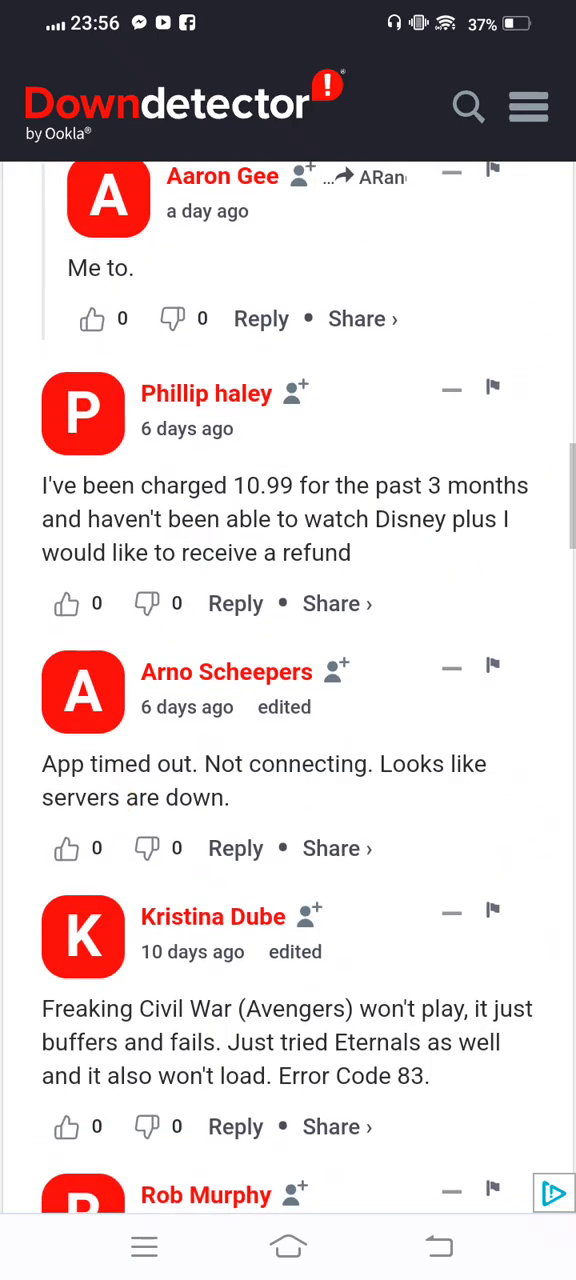
scroll("down", 3)
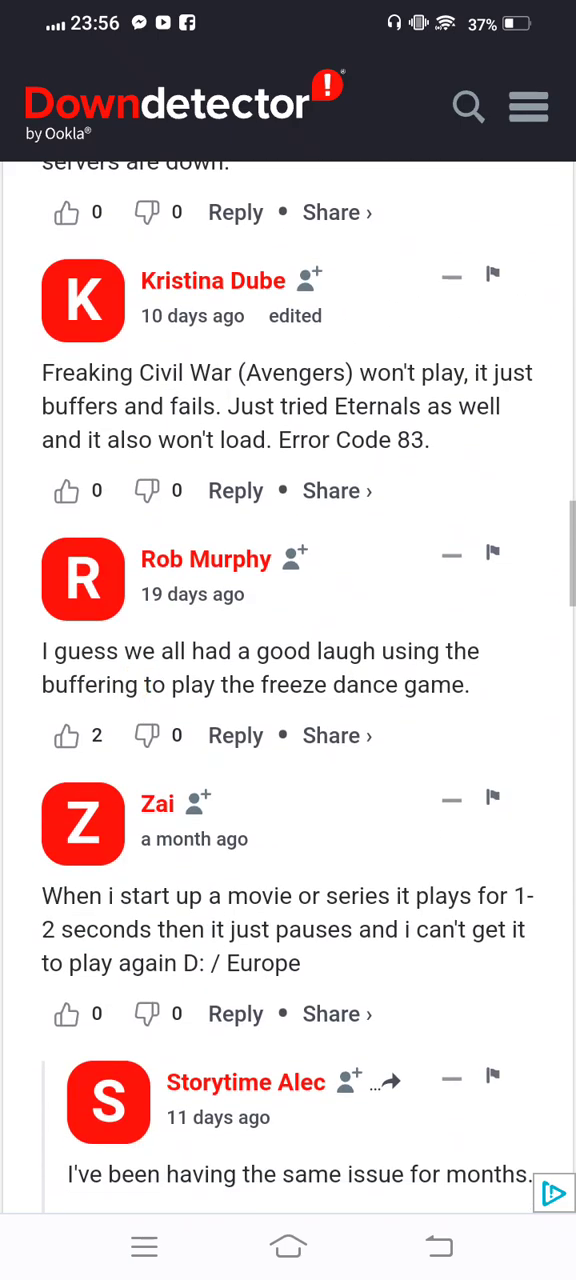
scroll("down", 3)
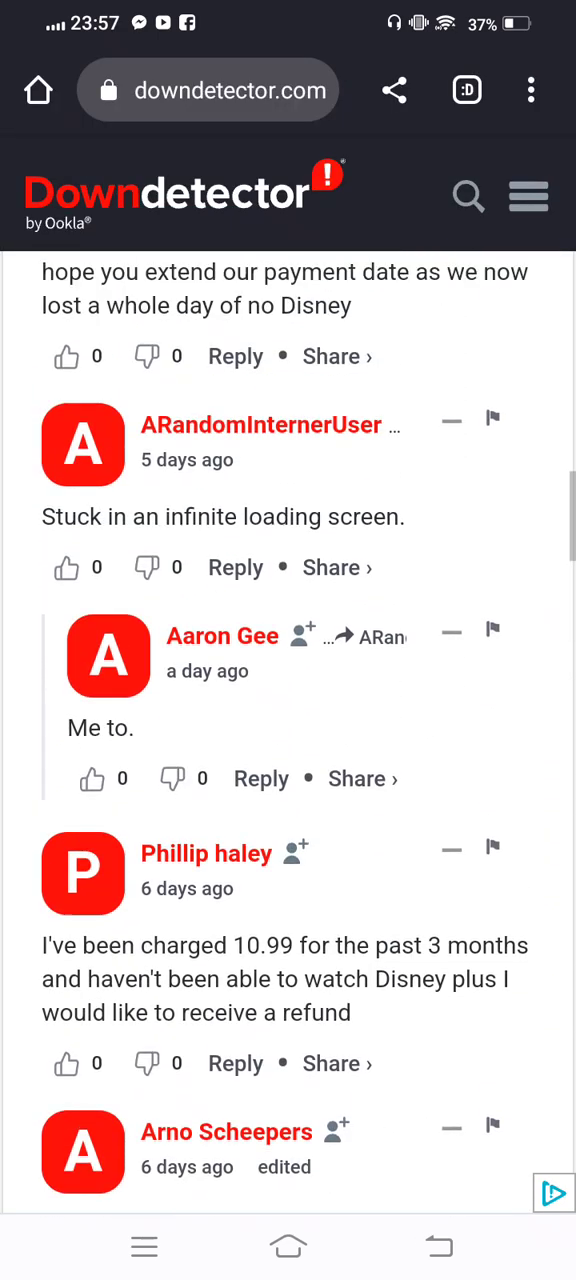
scroll("up", 3)
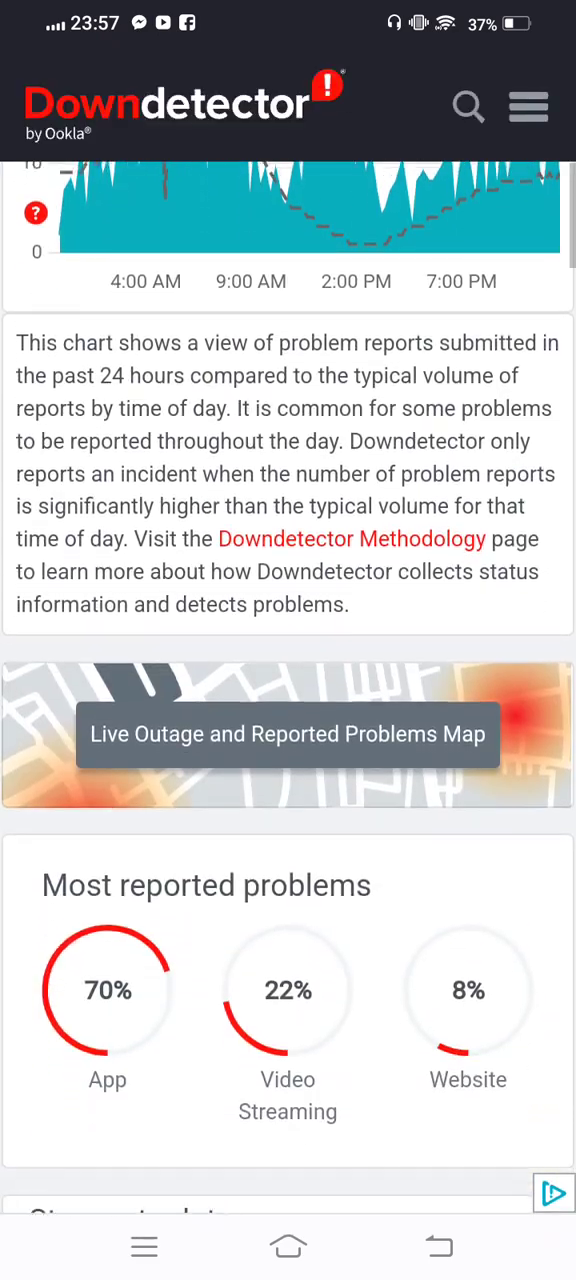
left_click(288, 1246)
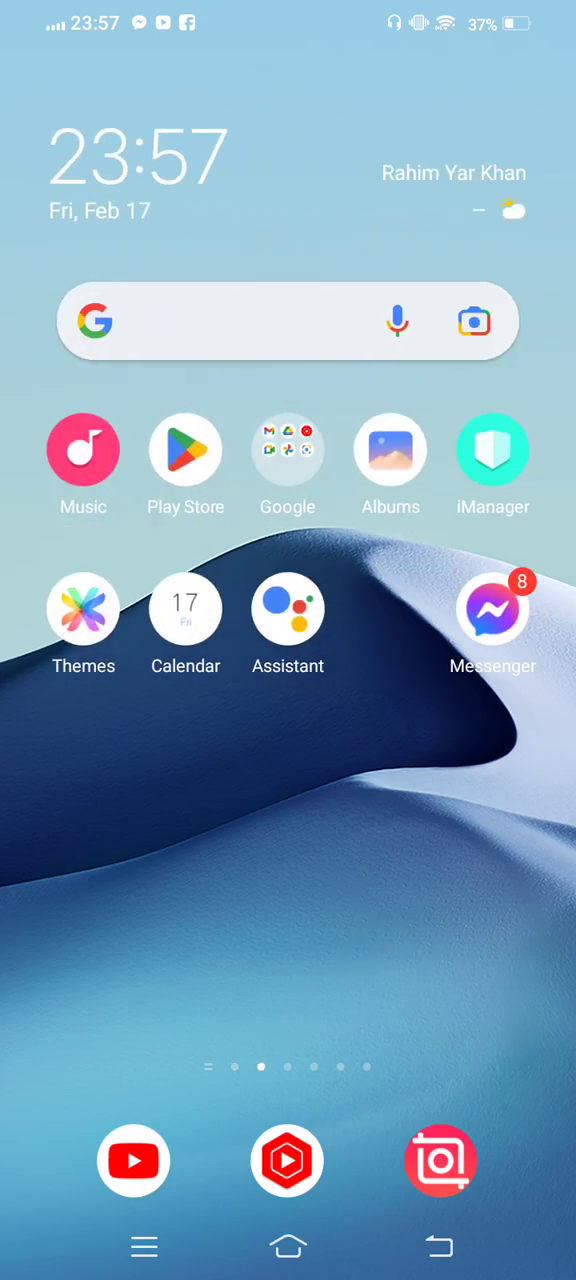
Swipe left to the launcher page holding Raabta, E2PDF, JazzCash and the Urdu keyboard
scroll("left", 3)
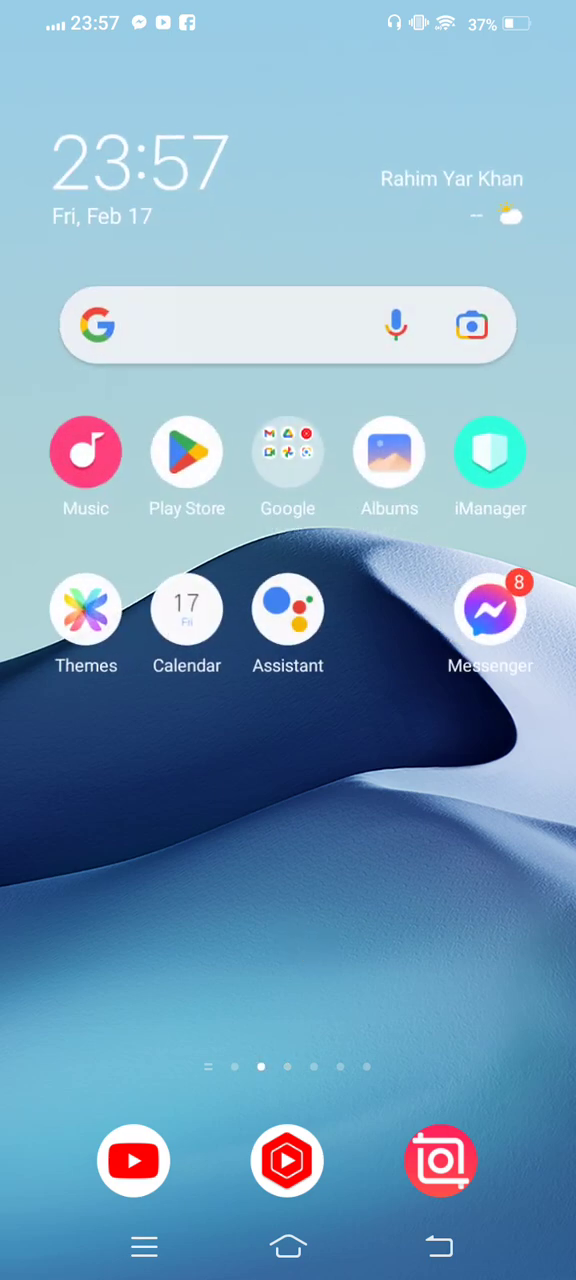
scroll("left", 3)
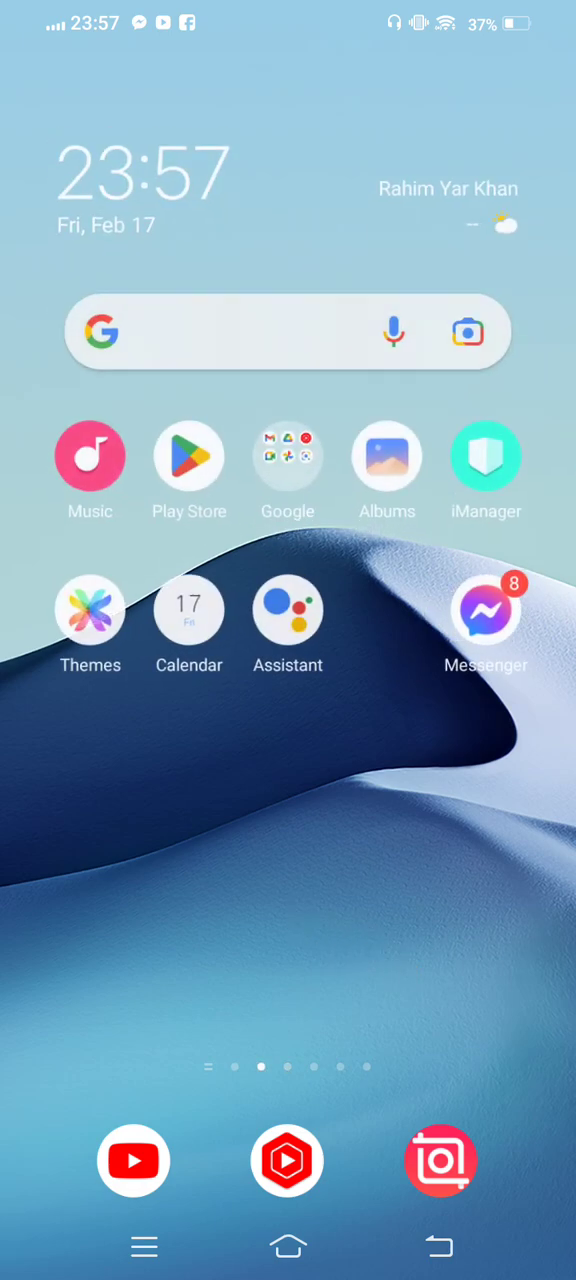
scroll("left", 3)
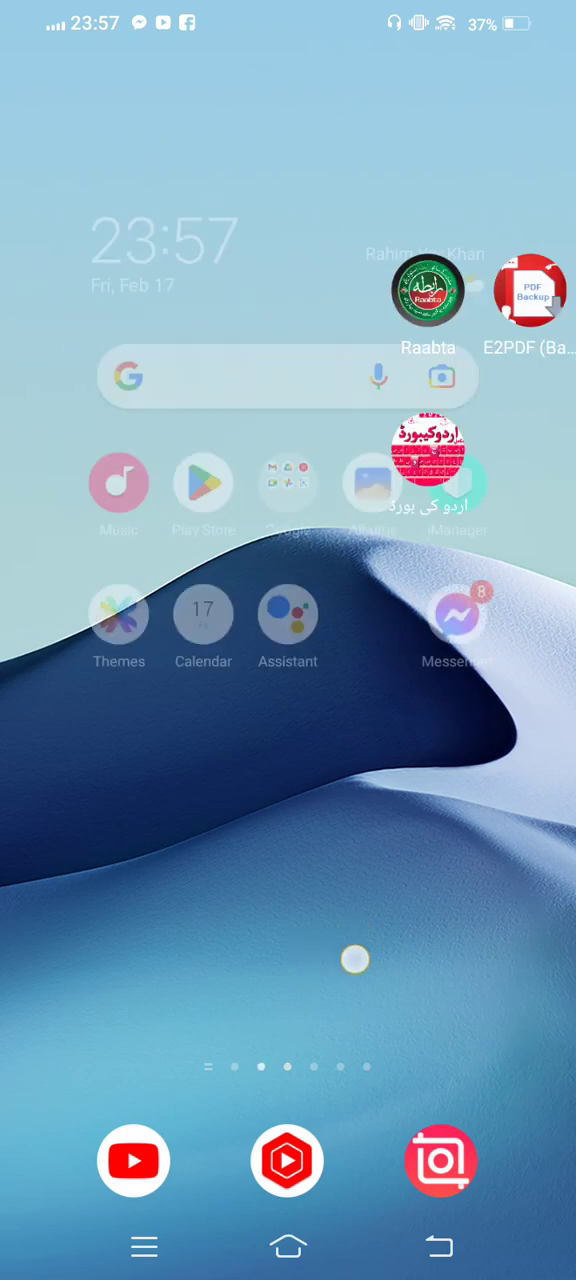
scroll("left", 3)
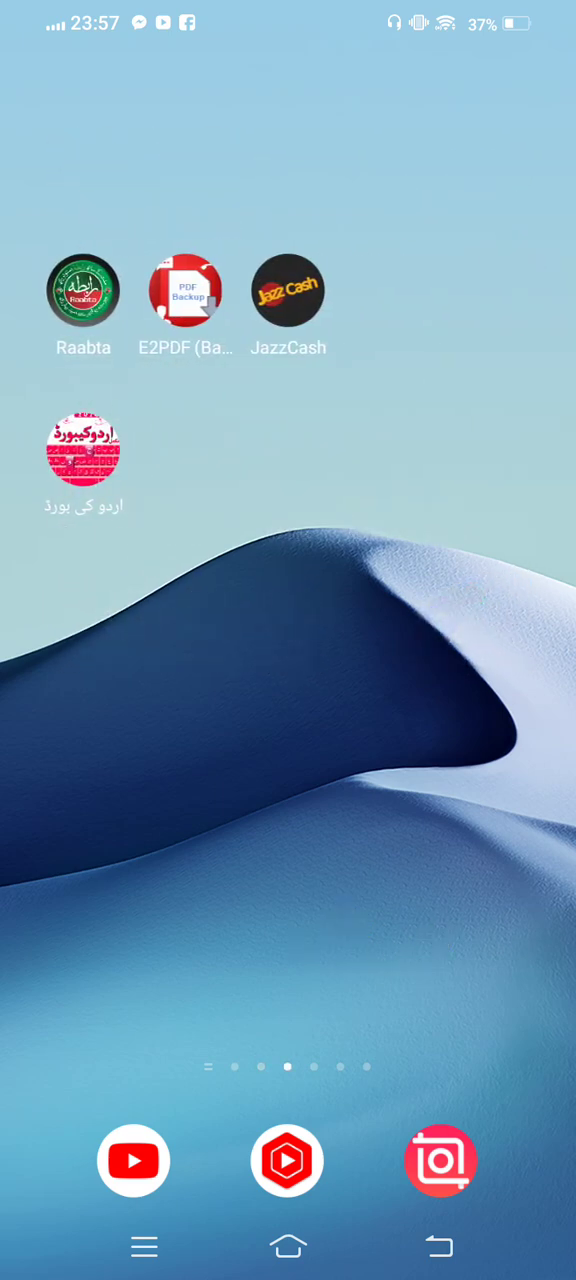